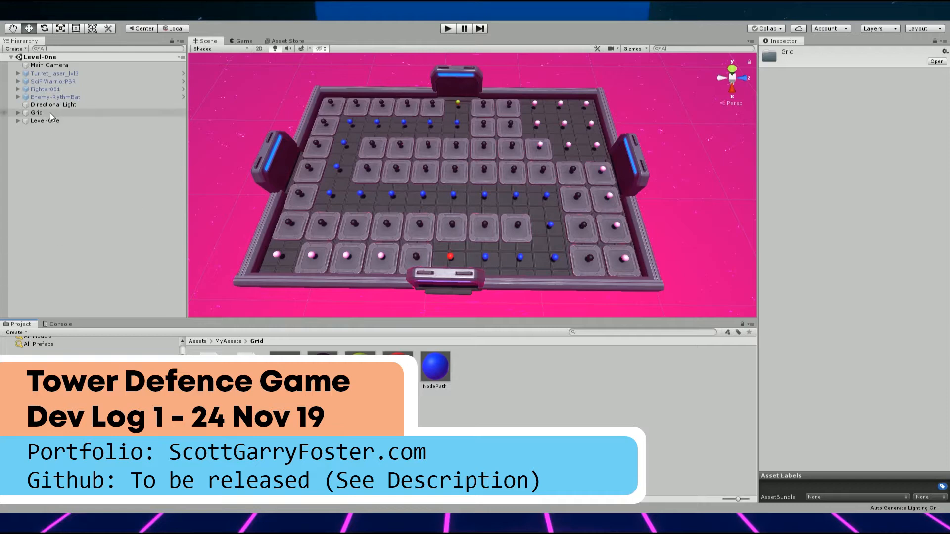
Select the Grid object in the Hierarchy to show its Grid_Master settings
click(36, 113)
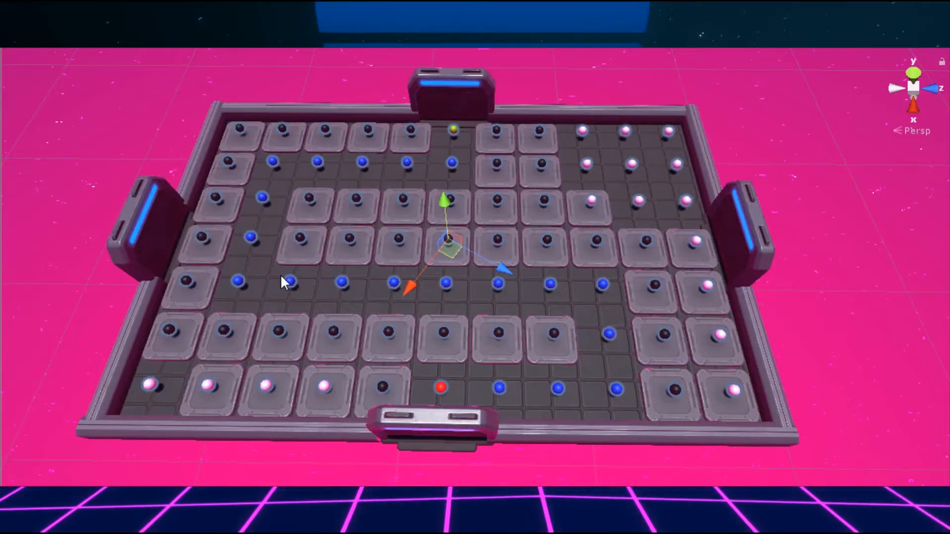
mouse_move(654, 142)
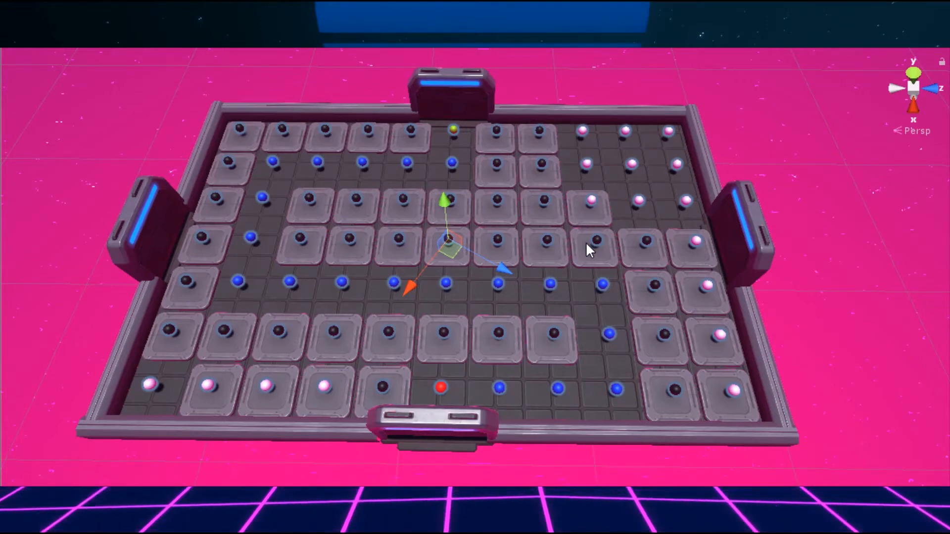
mouse_move(597, 259)
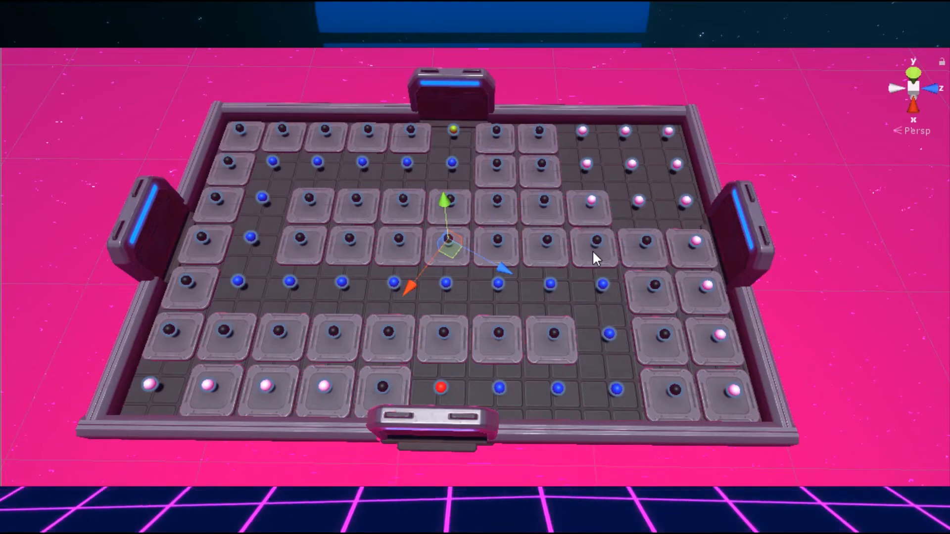
mouse_move(585, 397)
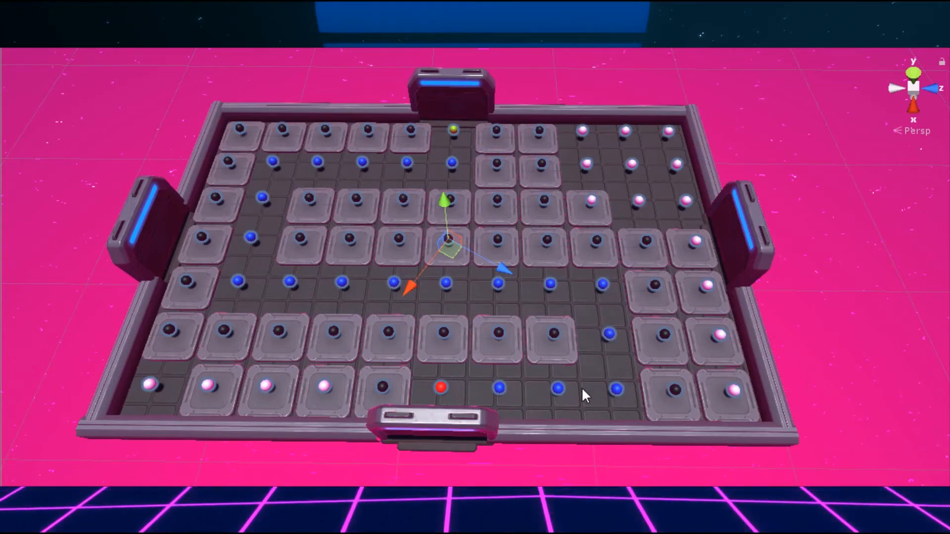
mouse_move(254, 254)
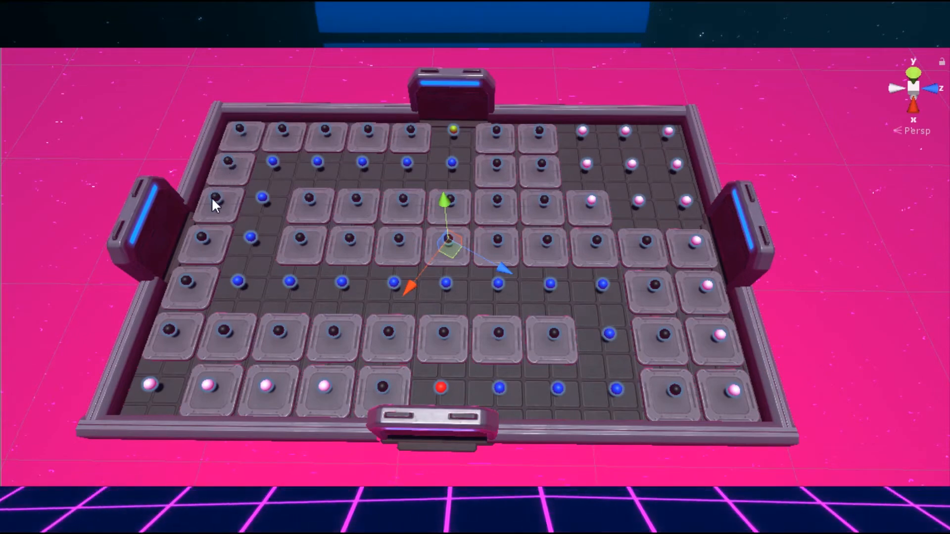
mouse_move(454, 163)
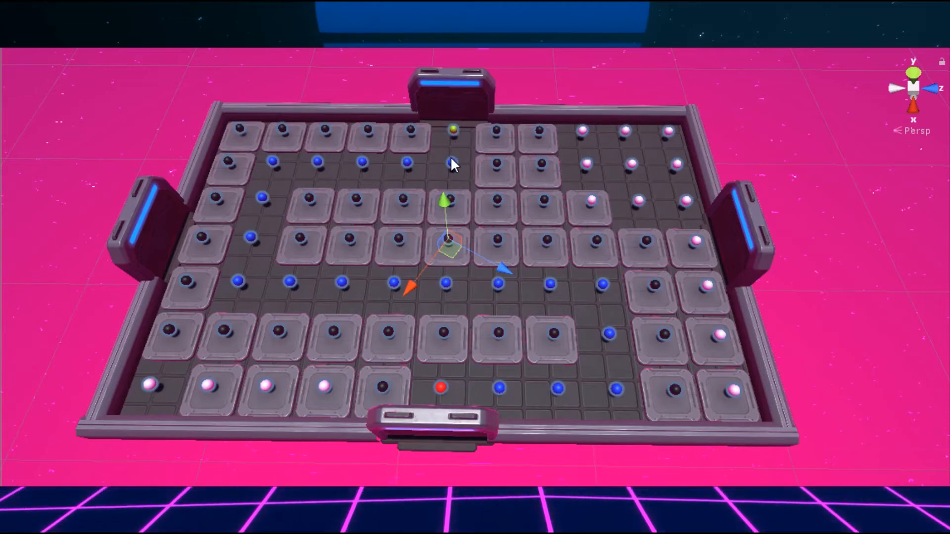
mouse_move(568, 277)
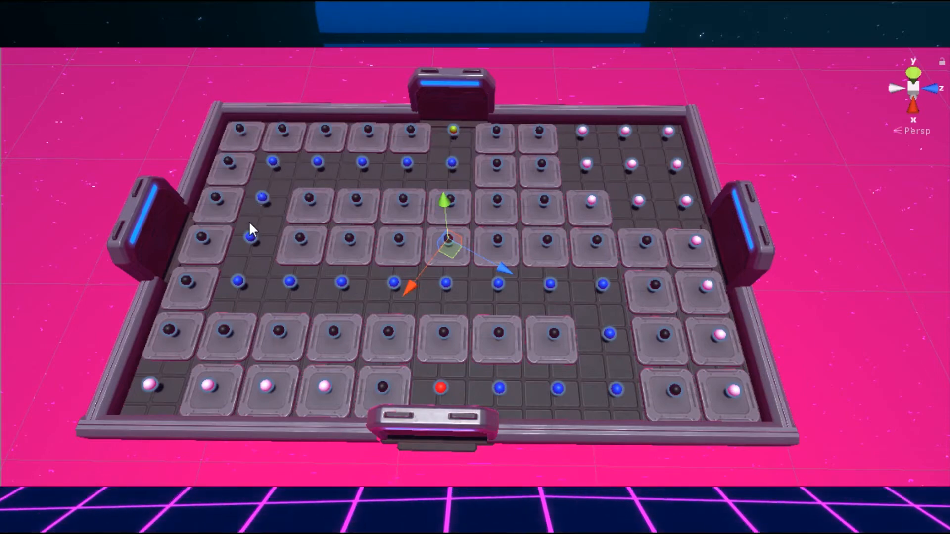
mouse_move(602, 291)
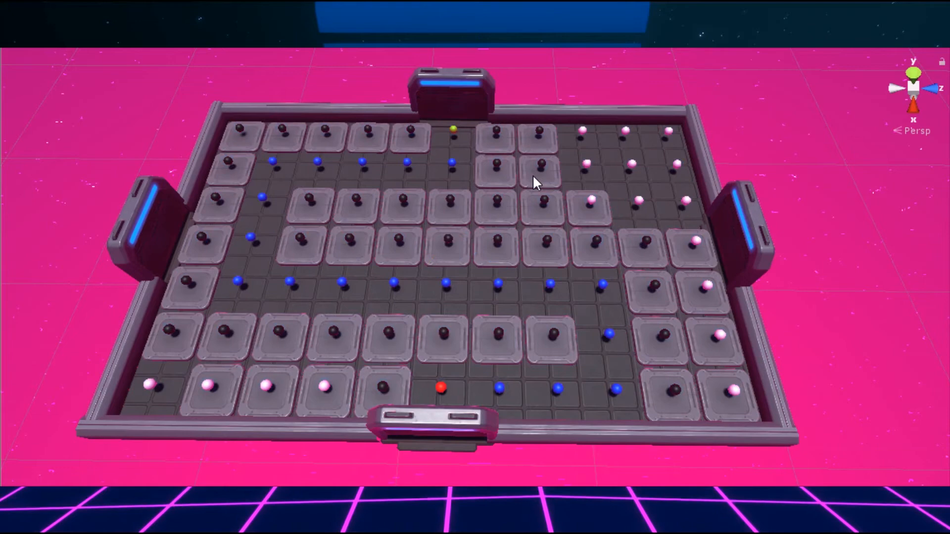
mouse_move(474, 234)
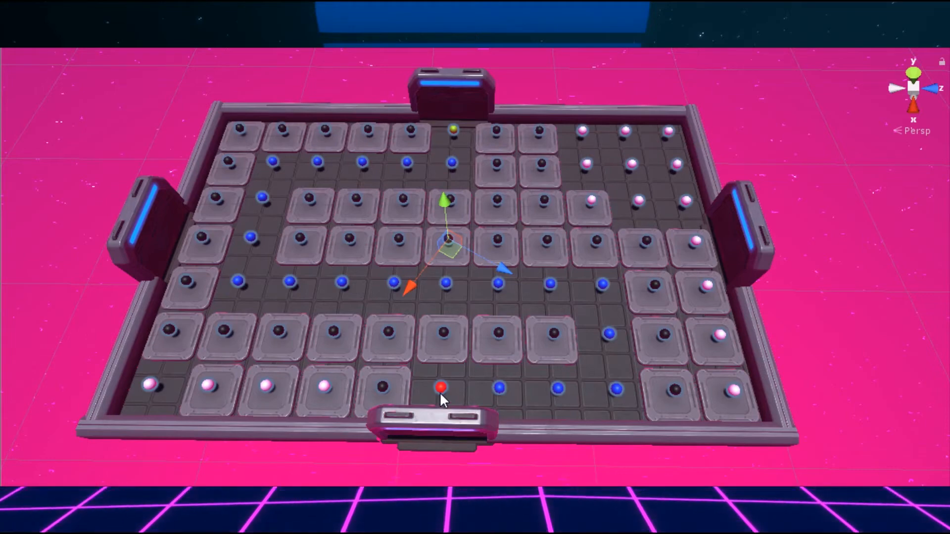
mouse_move(453, 391)
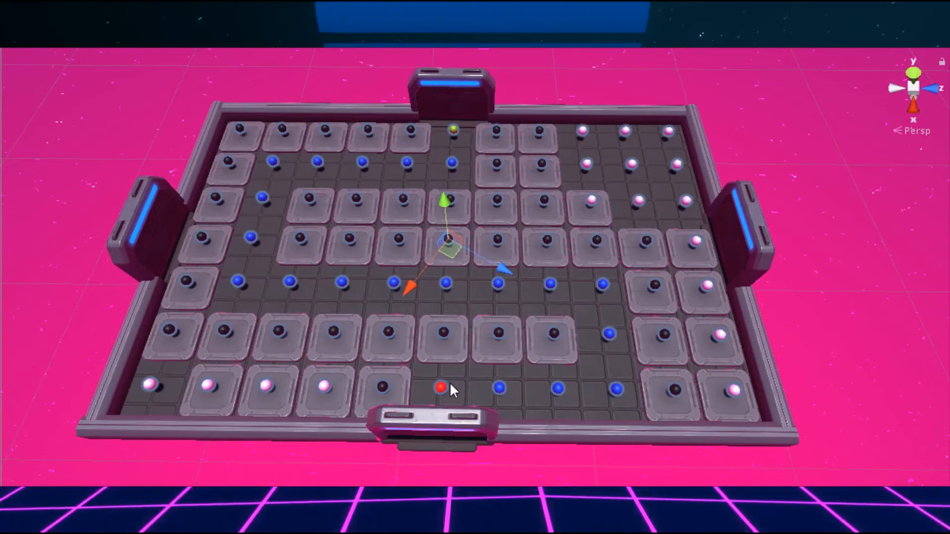
mouse_move(510, 218)
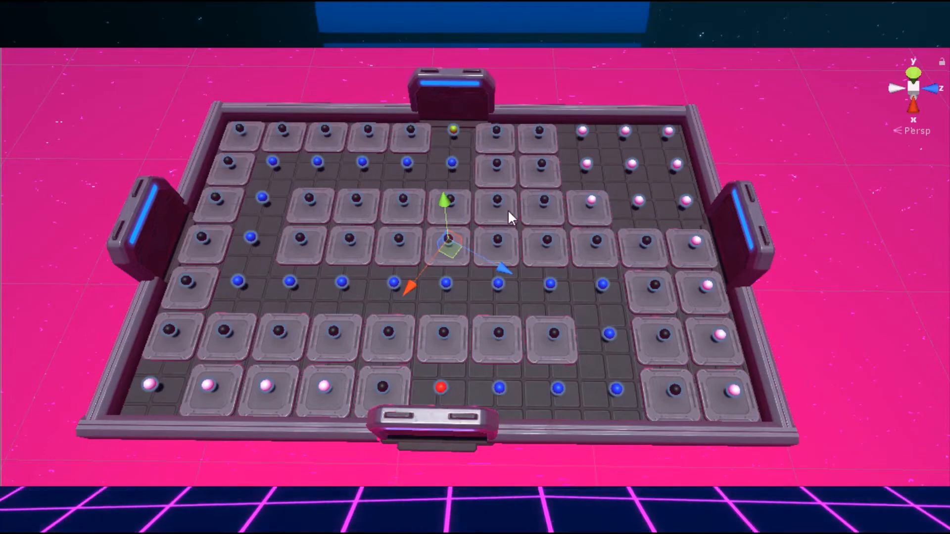
mouse_move(390, 279)
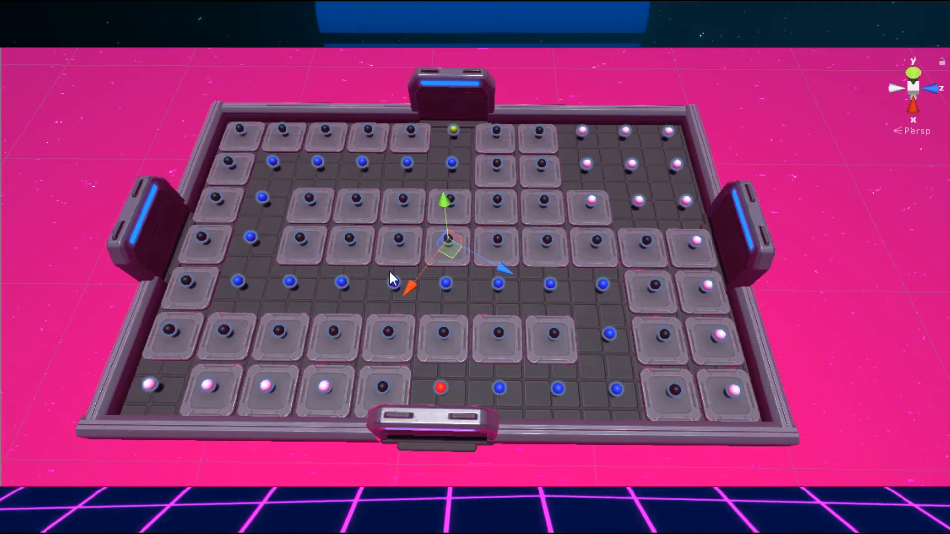
mouse_move(309, 166)
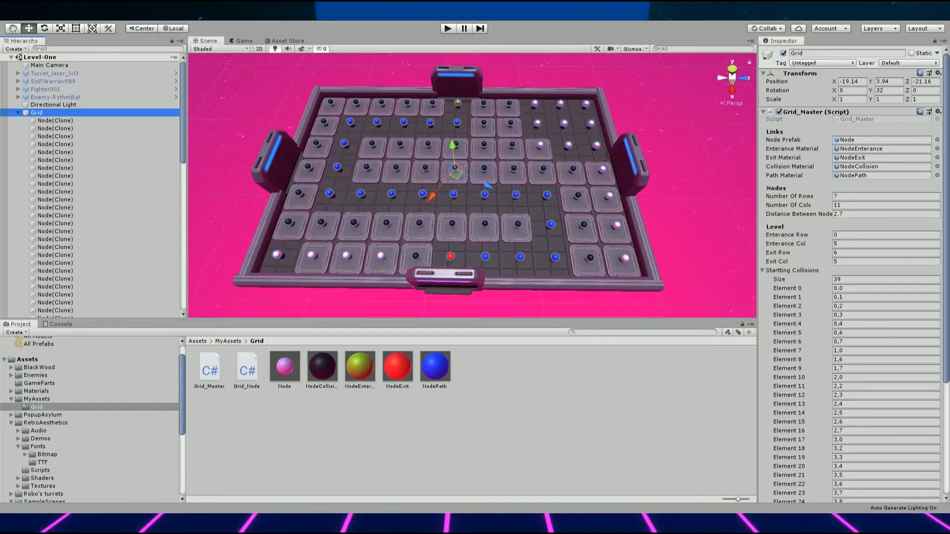
Scroll the Inspector down to the Starting Collisions array of 39 cells
scroll(down, 3)
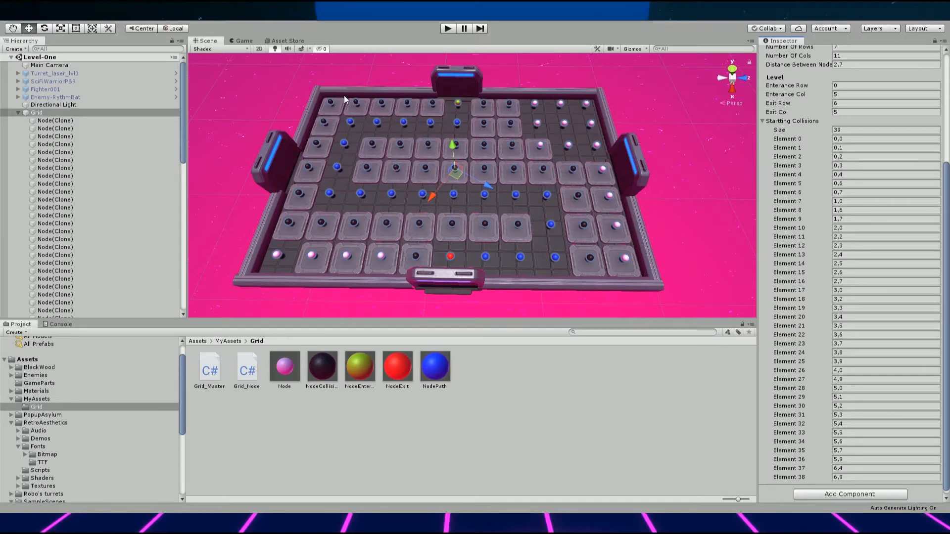
mouse_move(386, 126)
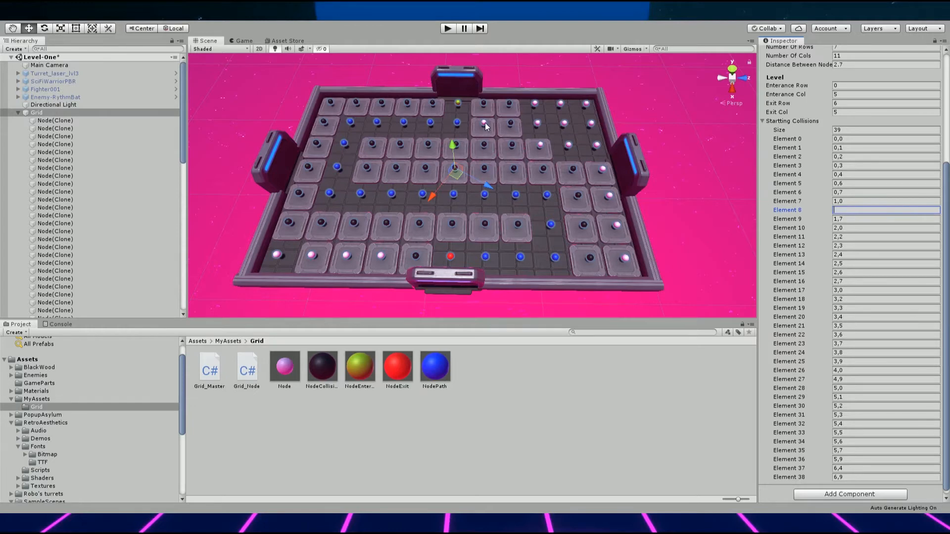
Clear the 1,6, 1,7 and 3,8 entries from the Starting Collisions list
click(885, 219)
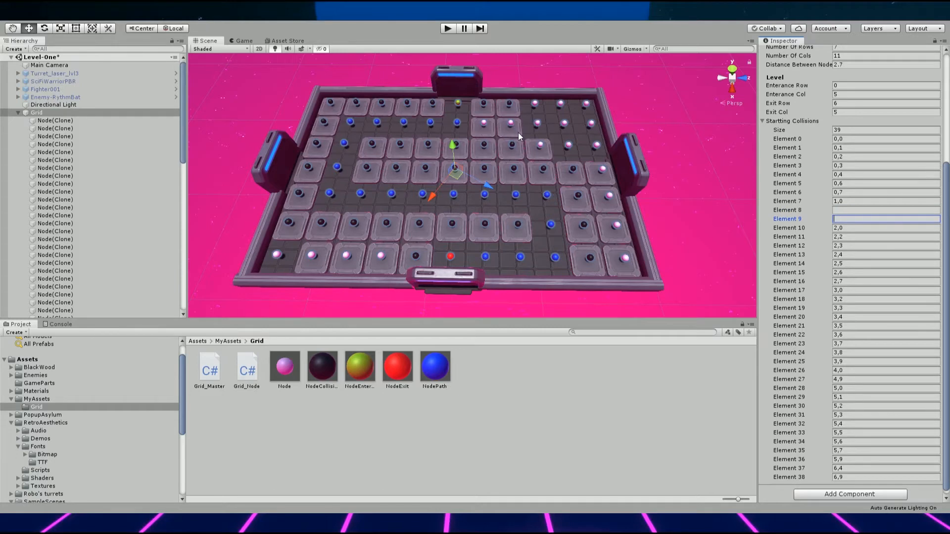
mouse_move(538, 123)
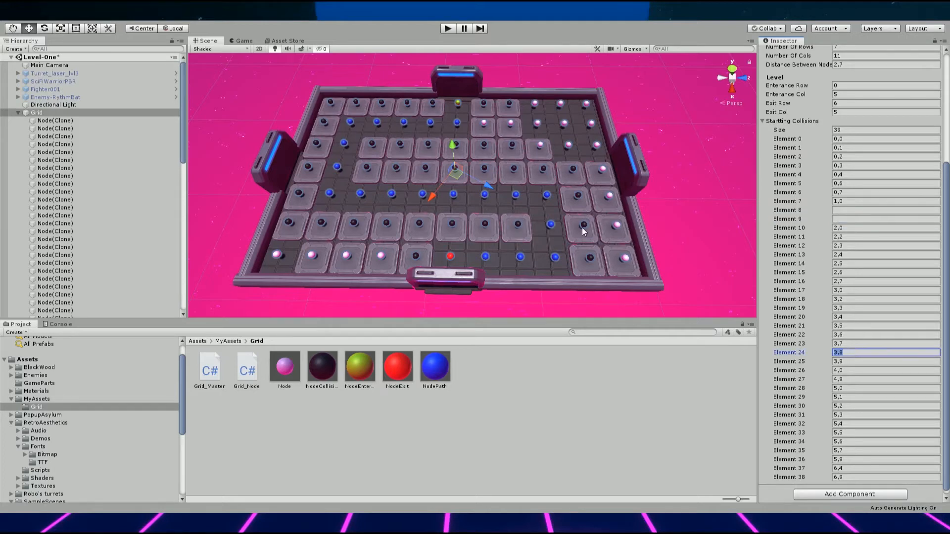
mouse_move(541, 171)
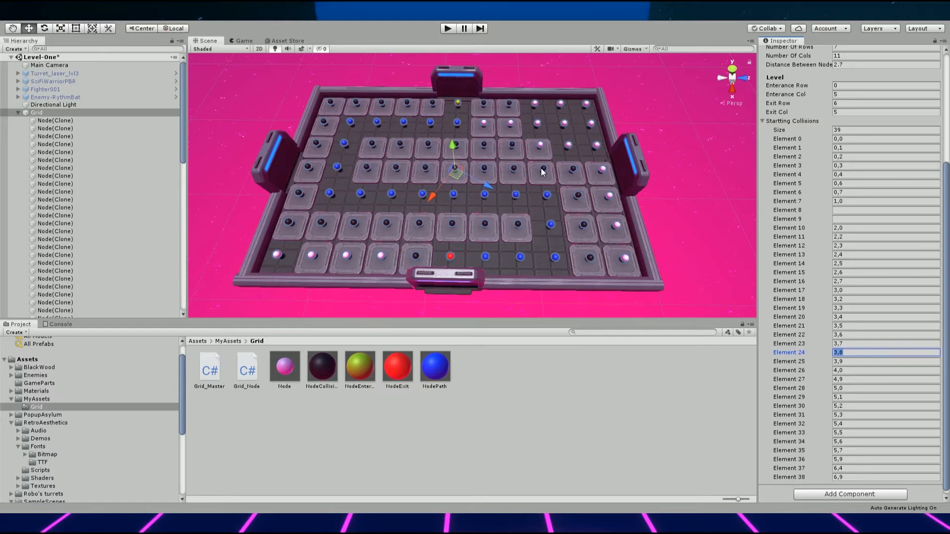
mouse_move(810, 325)
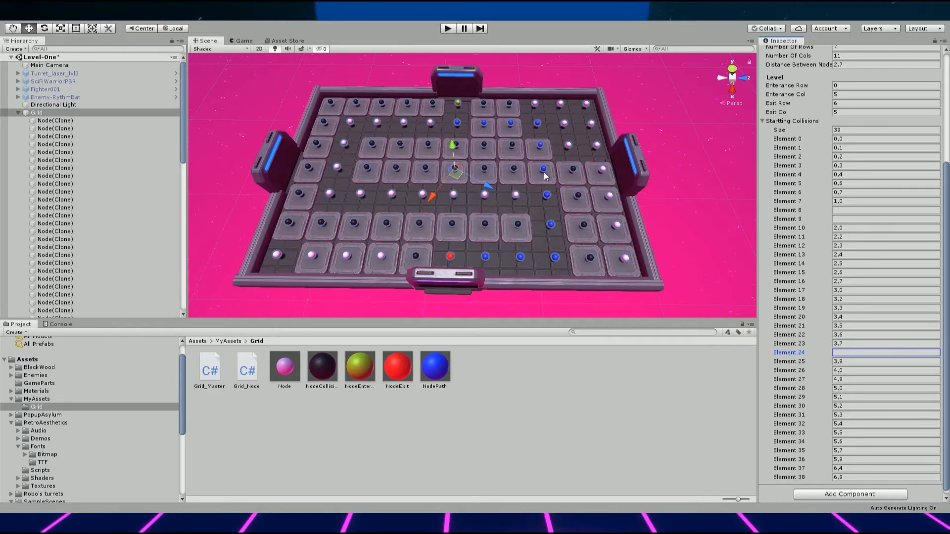
mouse_move(455, 121)
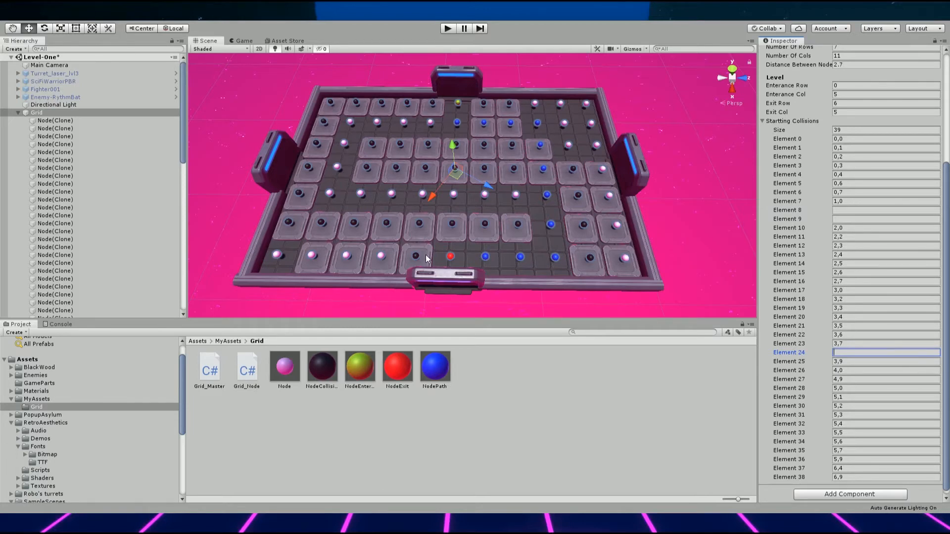
Re-enter 3,8 in Element 24, 1,6 in Element 8 and 1,7 in Element 9
text(3,8)
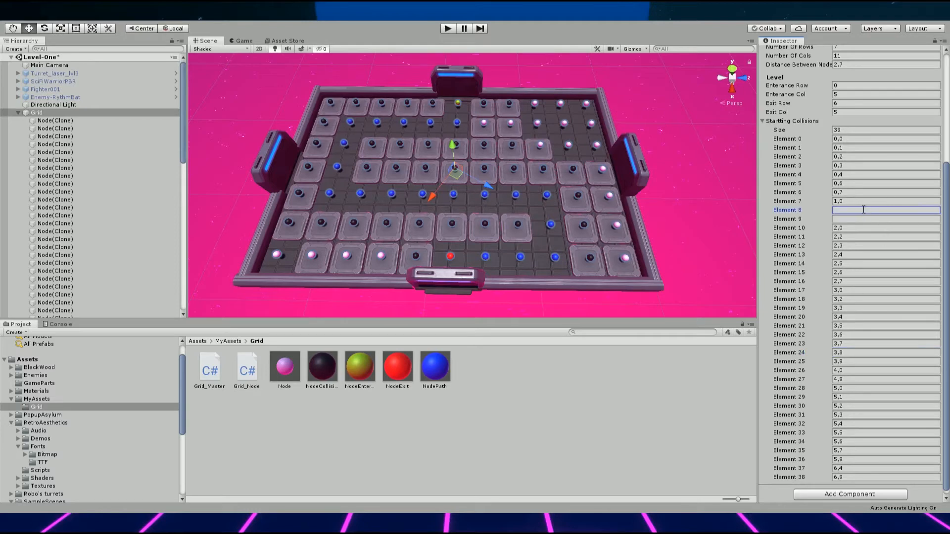
text(1)
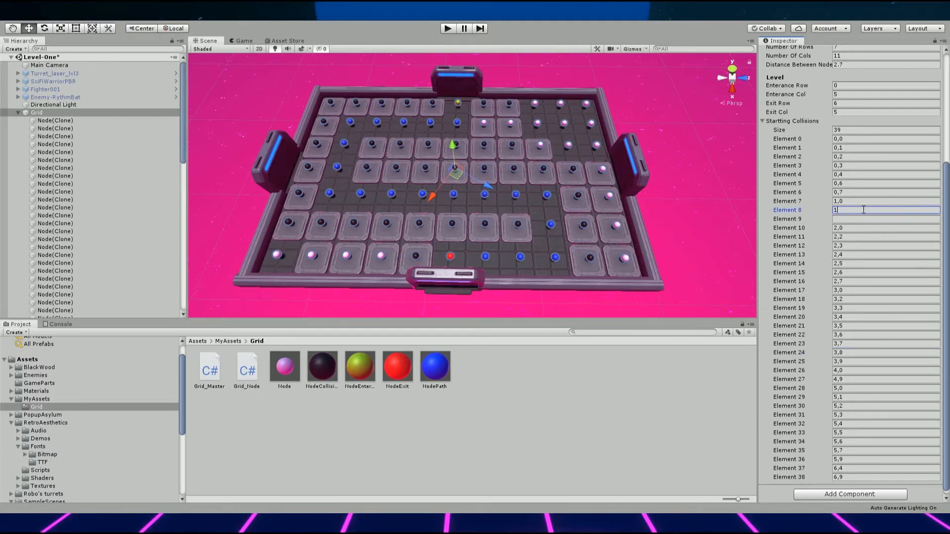
text(,6)
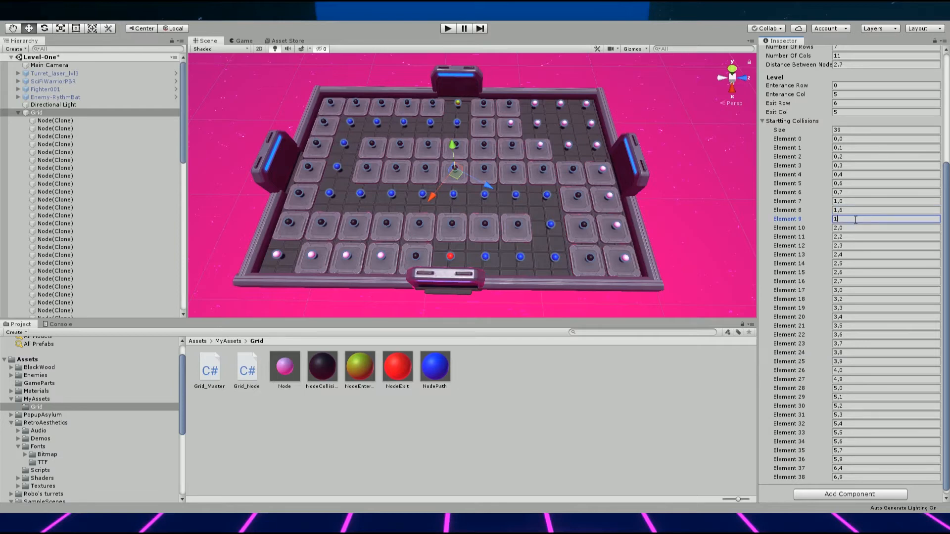
text(1,7)
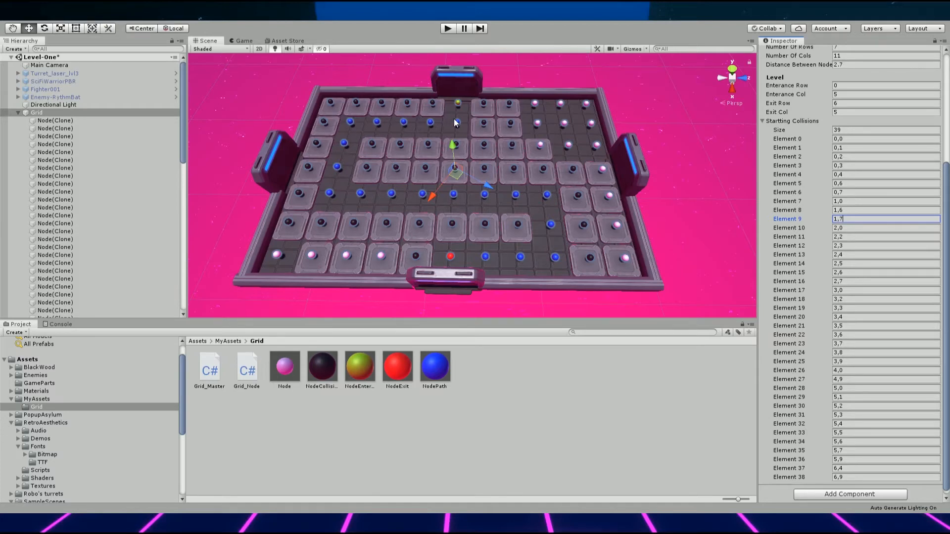
click(768, 120)
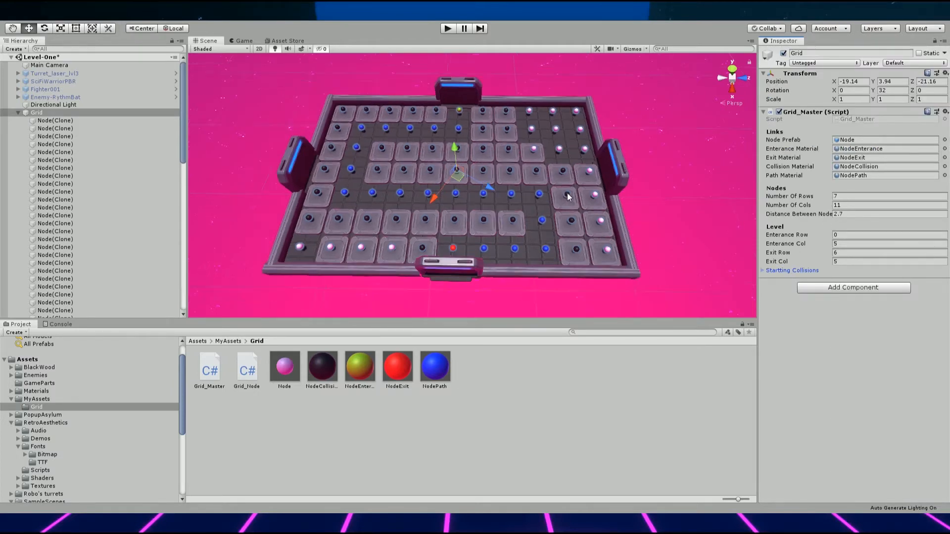
Set the Grid_Master Number Of Rows to 13 and Number Of Cols to 23
scroll(down, 3)
text(30)
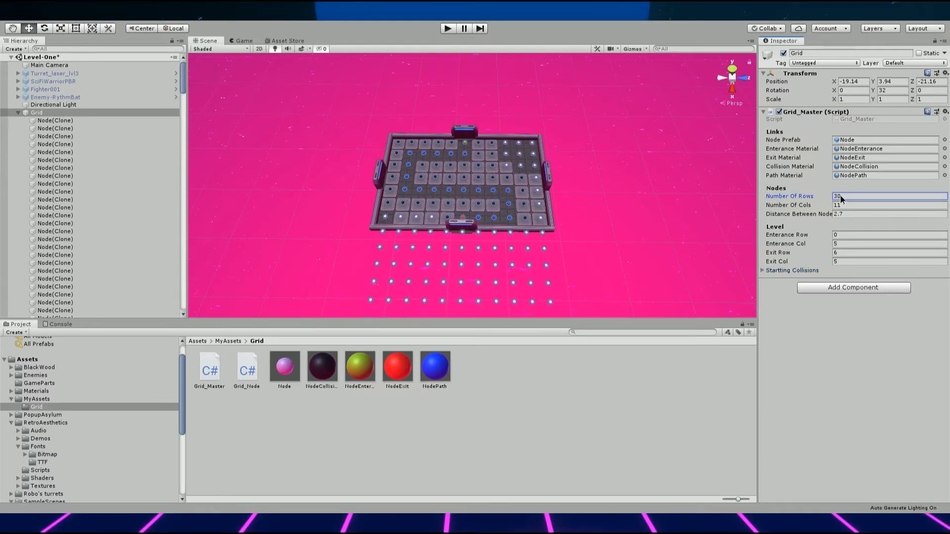
click(888, 204)
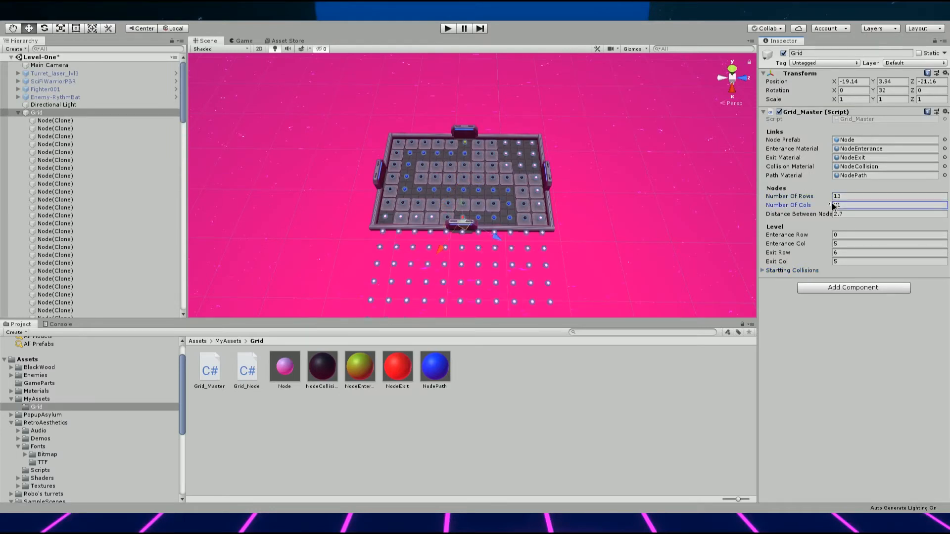
text(23)
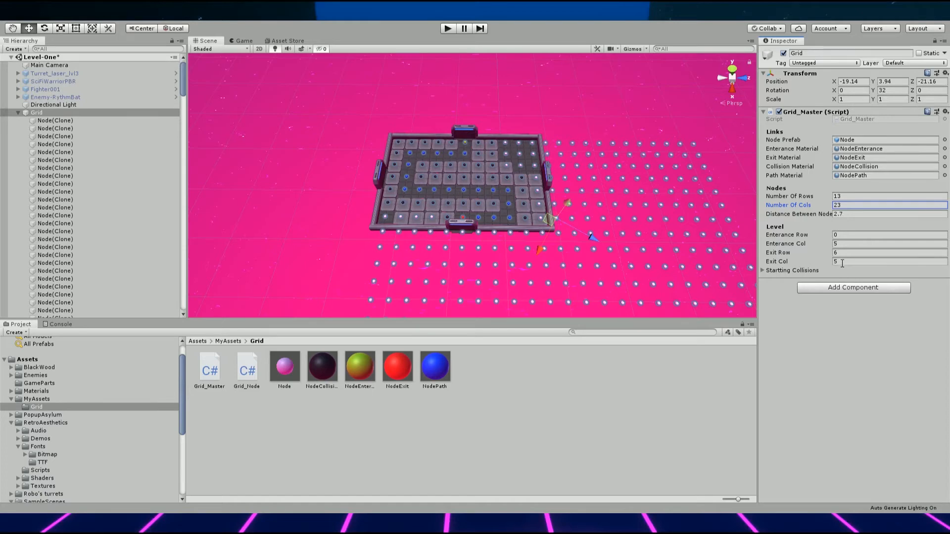
Set Exit Row to 0 and Exit Col to 8 so the blue path reroutes
click(887, 261)
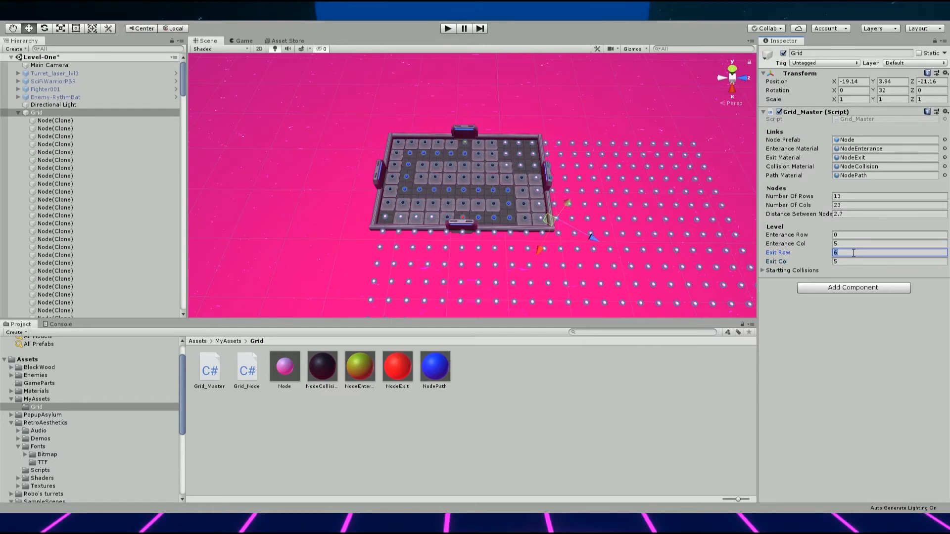
text(8)
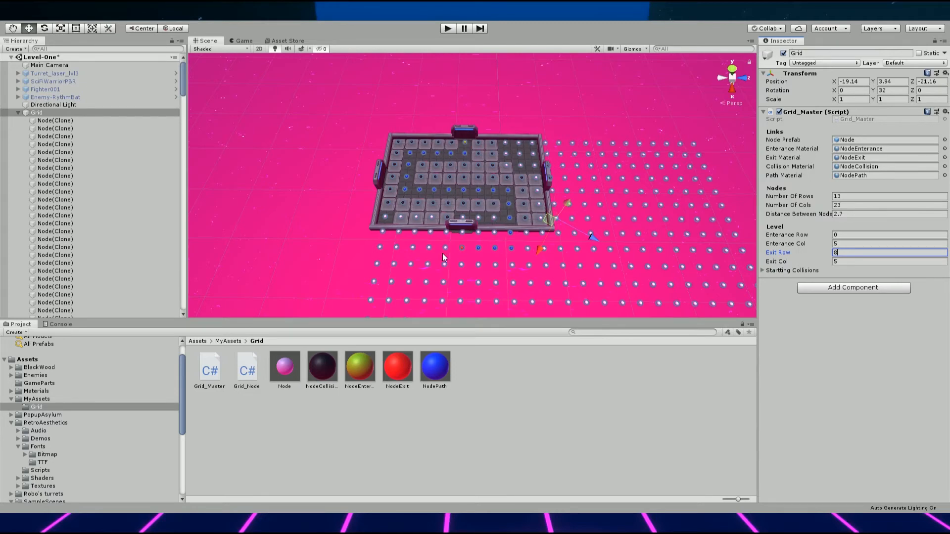
mouse_move(449, 284)
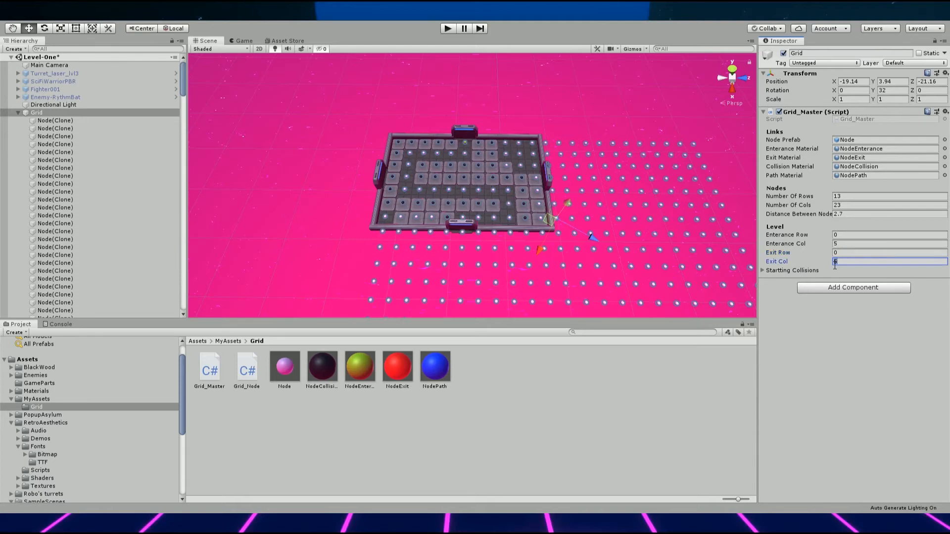
text(7)
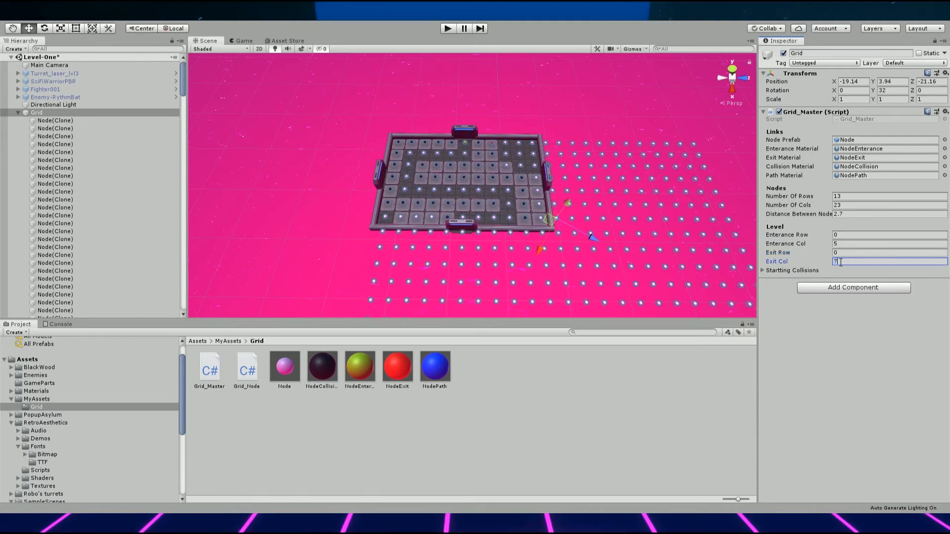
text(8)
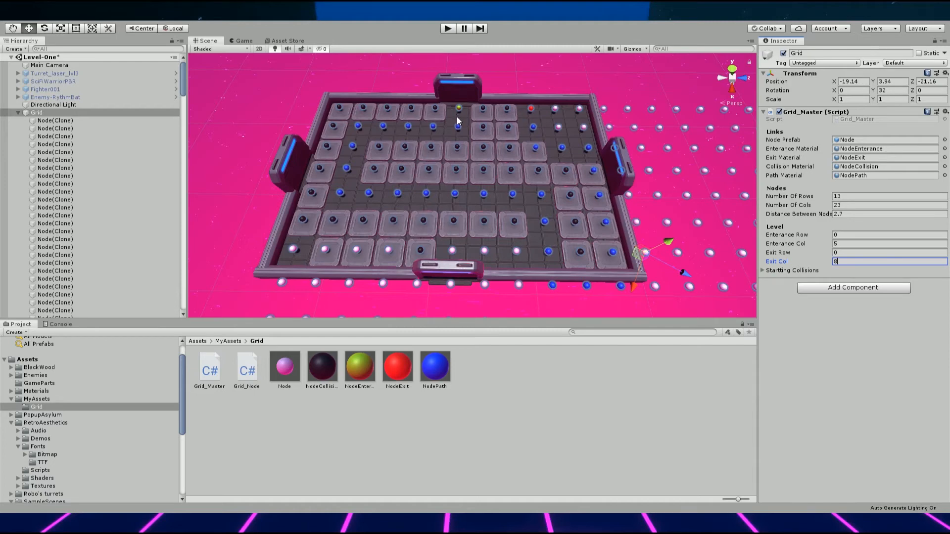
mouse_move(362, 128)
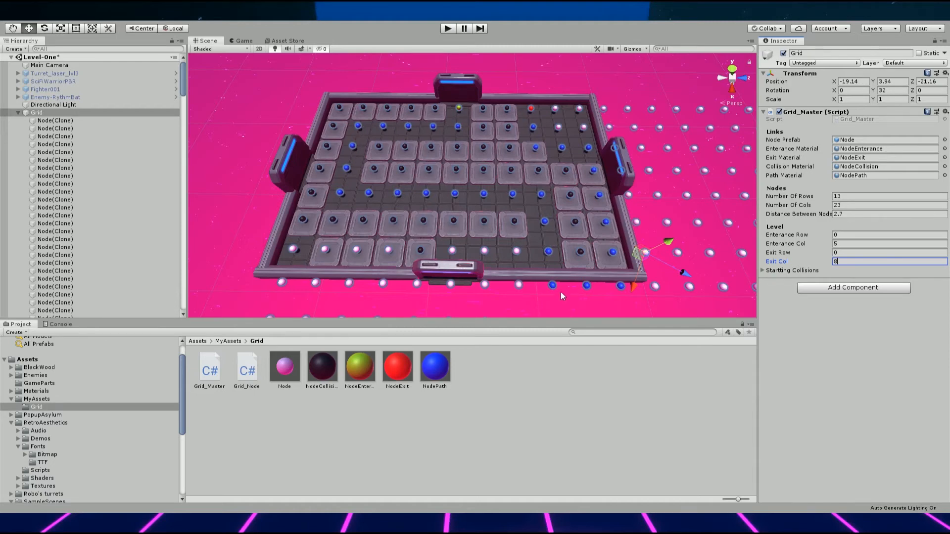
mouse_move(524, 133)
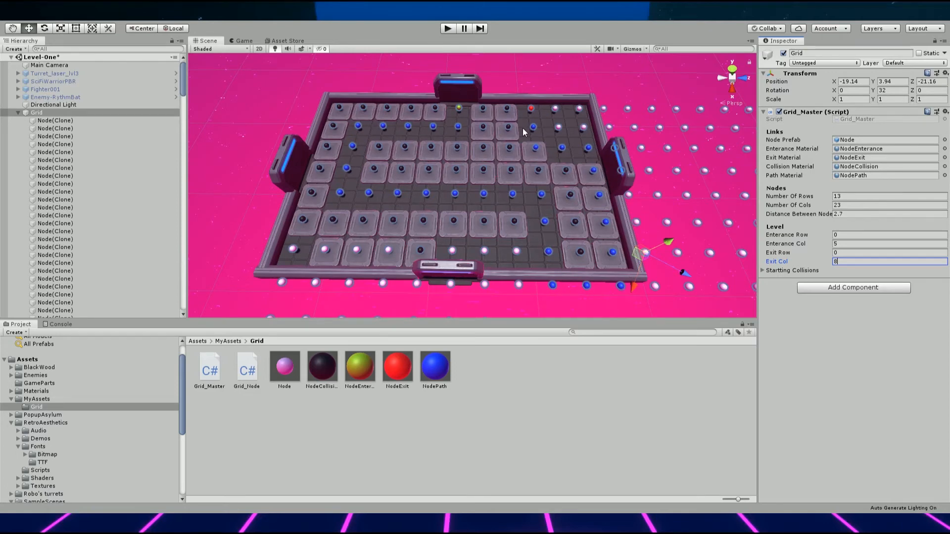
mouse_move(528, 118)
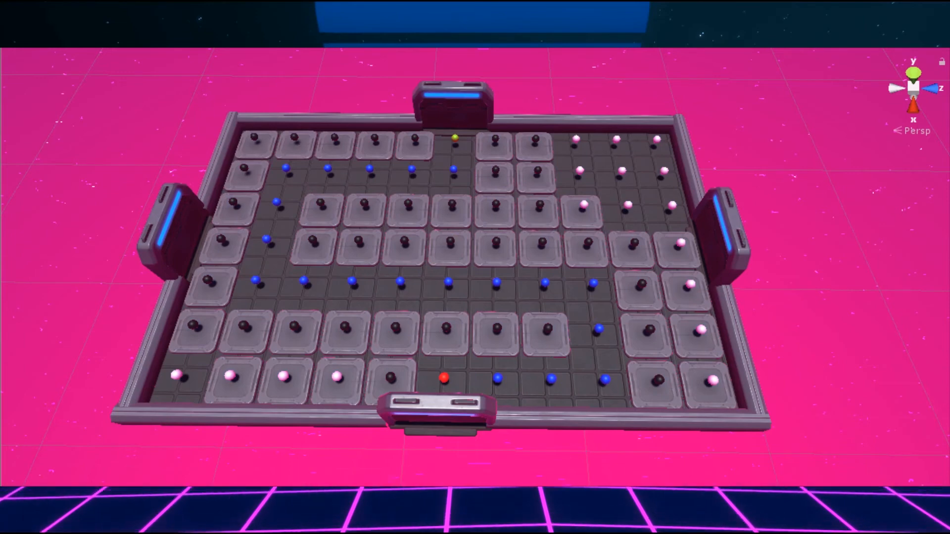
Select the grid in the scene and stop Play mode to return to the editor
click(452, 242)
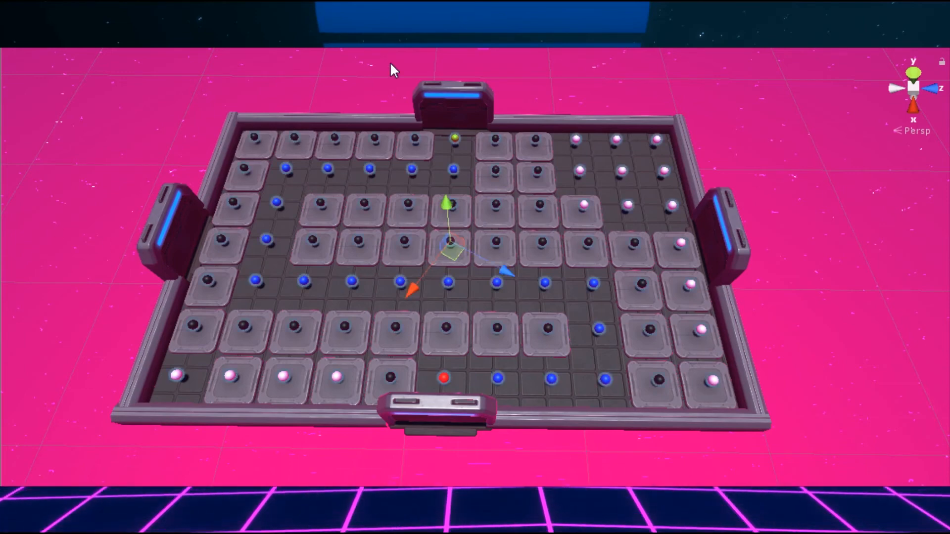
mouse_move(422, 146)
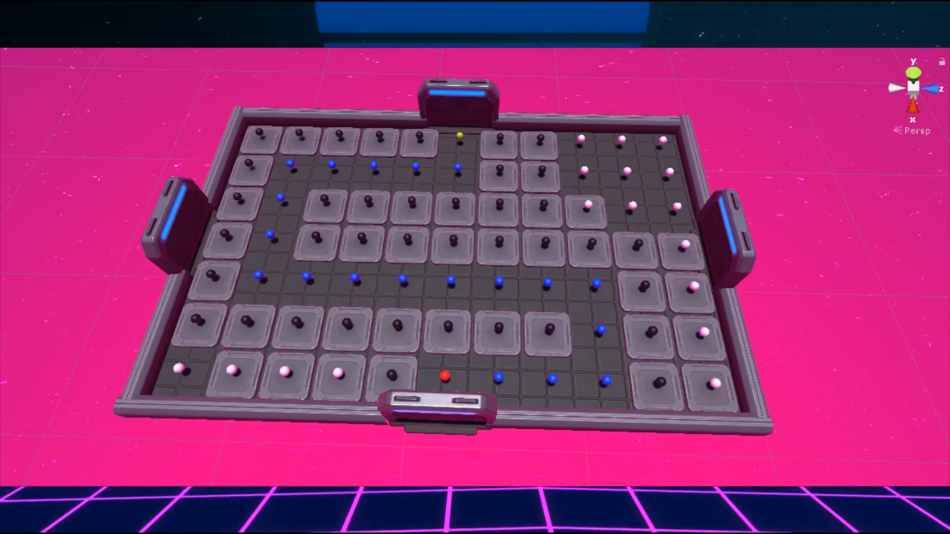
mouse_move(405, 114)
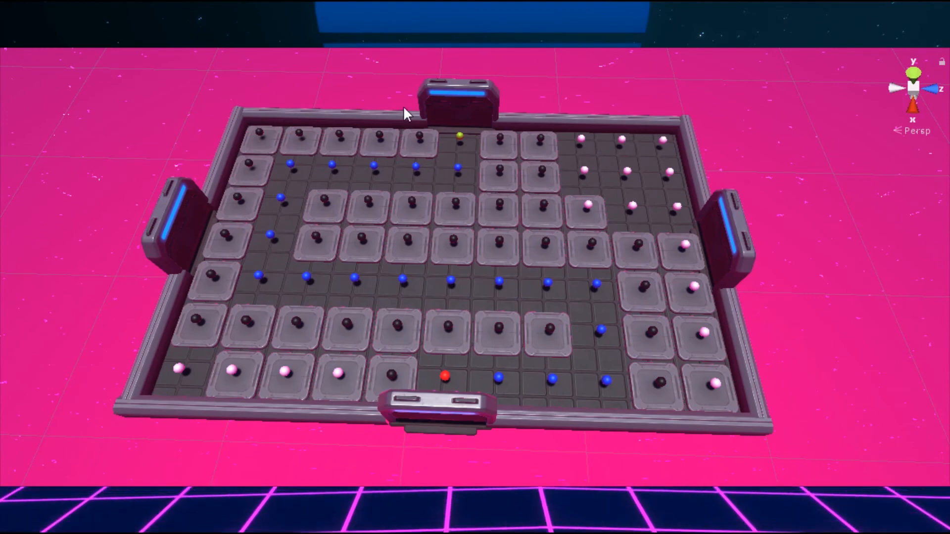
mouse_move(31, 169)
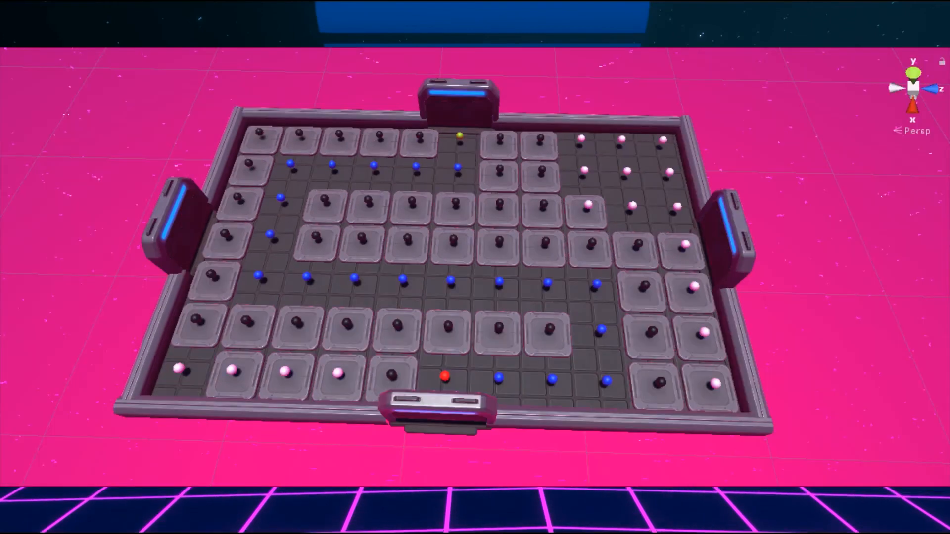
mouse_move(376, 174)
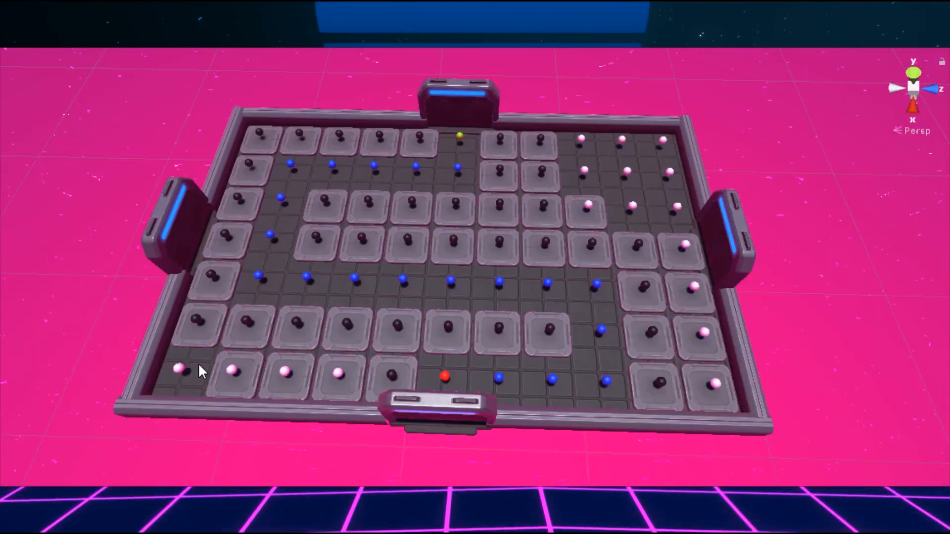
mouse_move(177, 146)
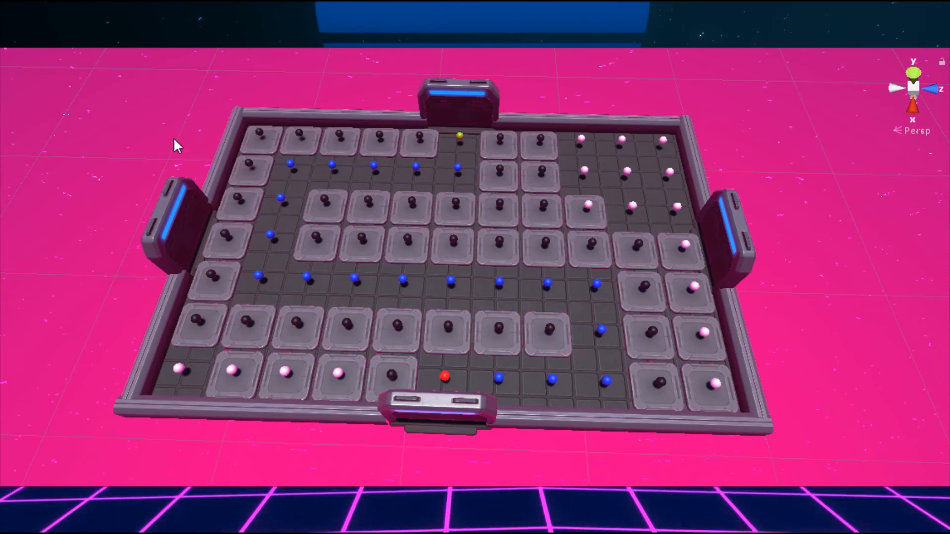
mouse_move(756, 332)
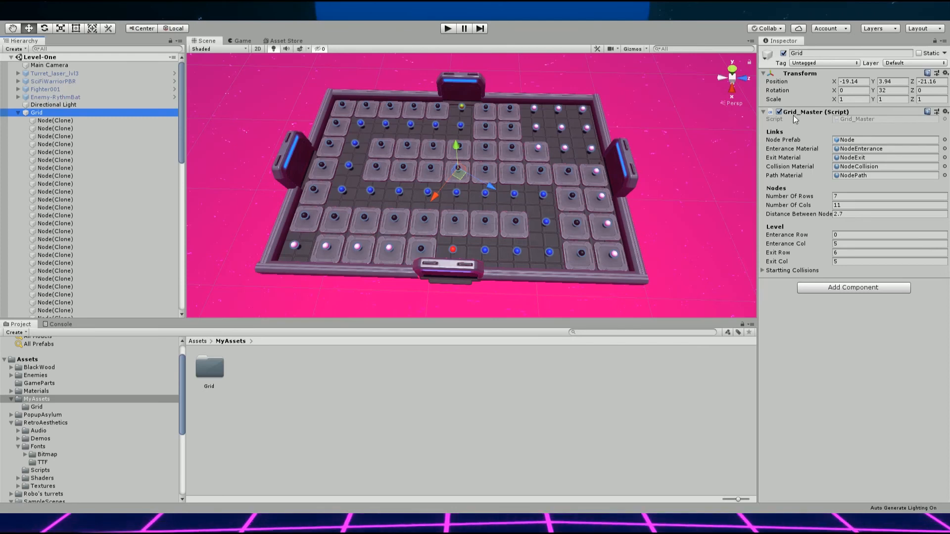
mouse_move(766, 253)
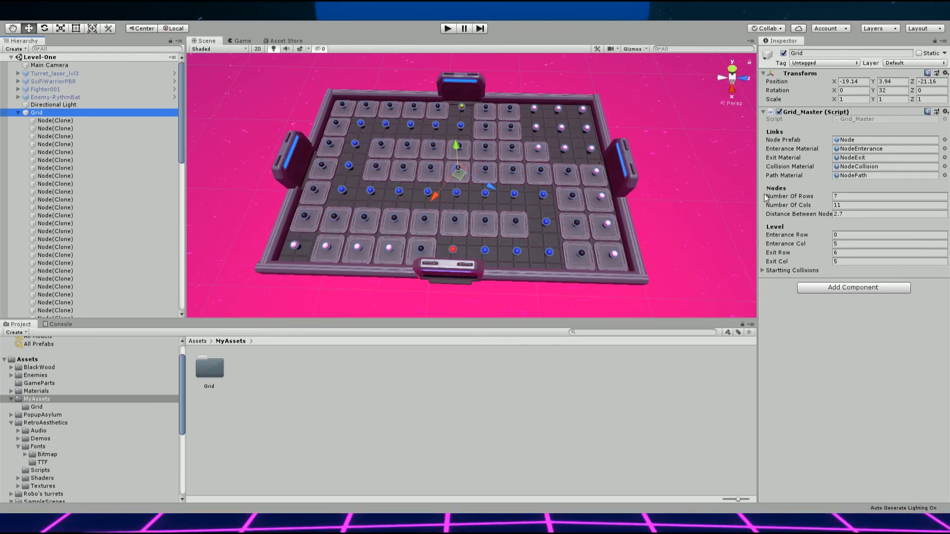
mouse_move(460, 291)
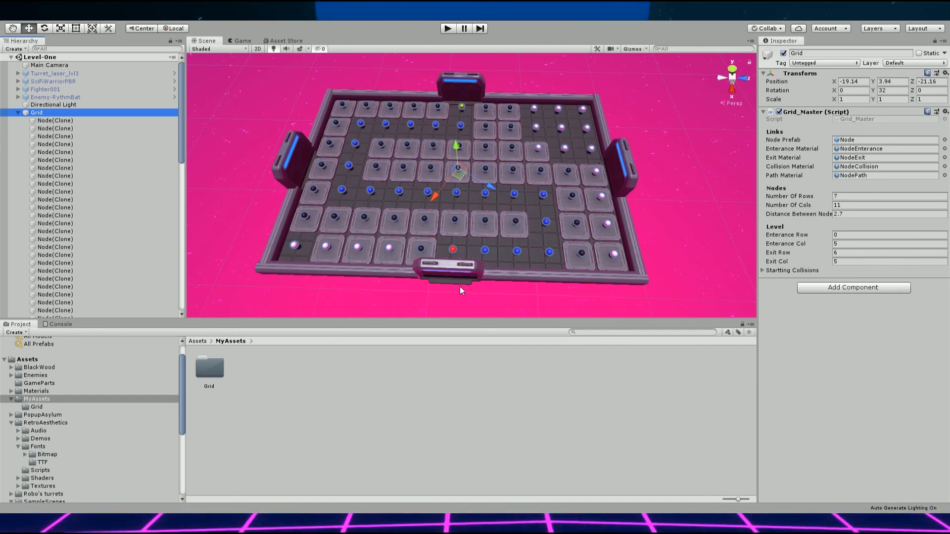
mouse_move(226, 168)
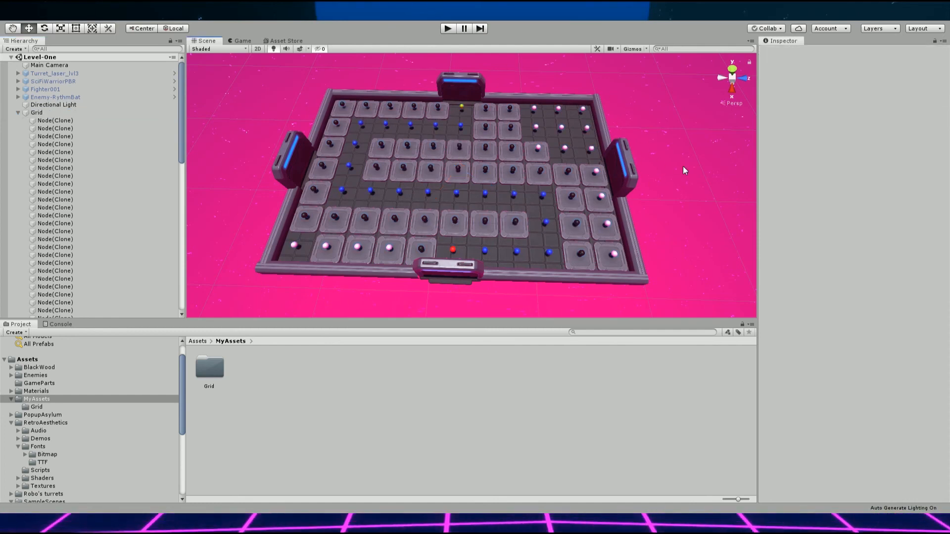
click(36, 113)
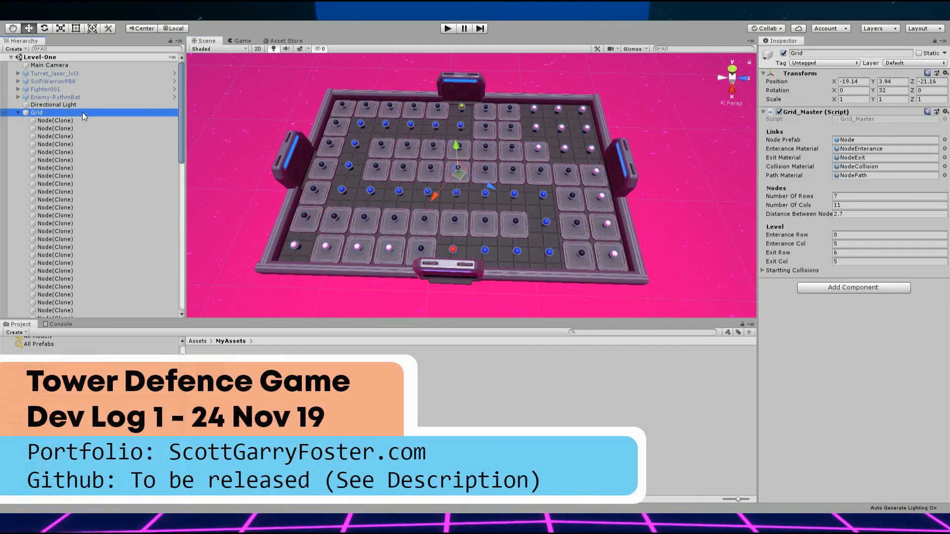
mouse_move(431, 142)
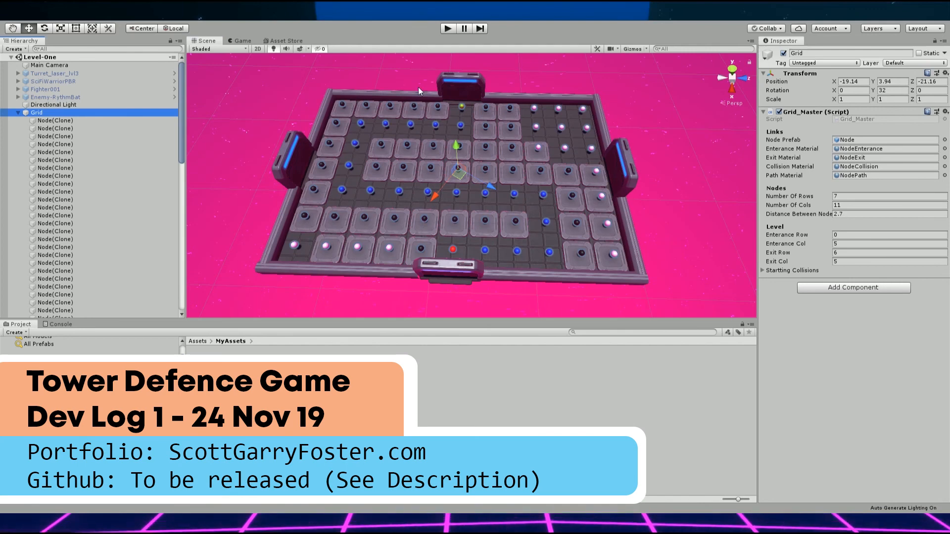
mouse_move(663, 210)
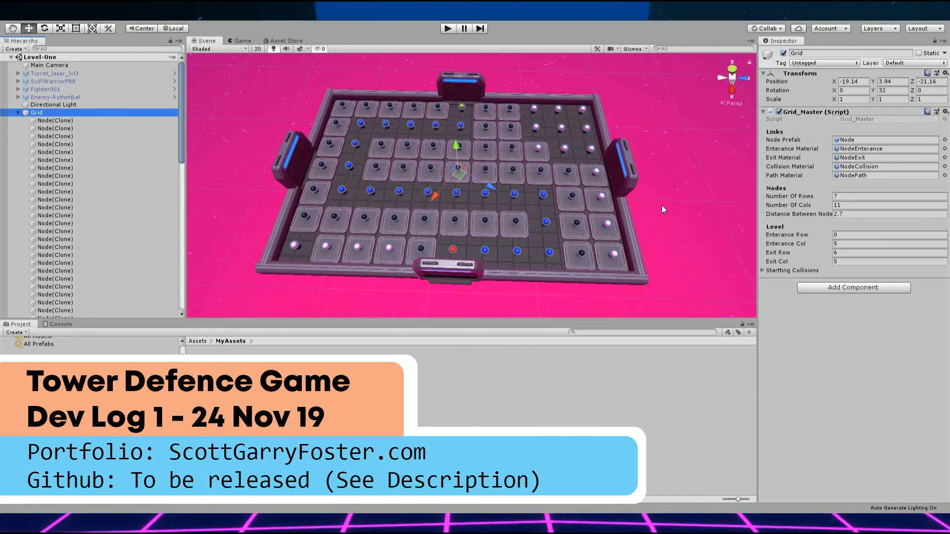